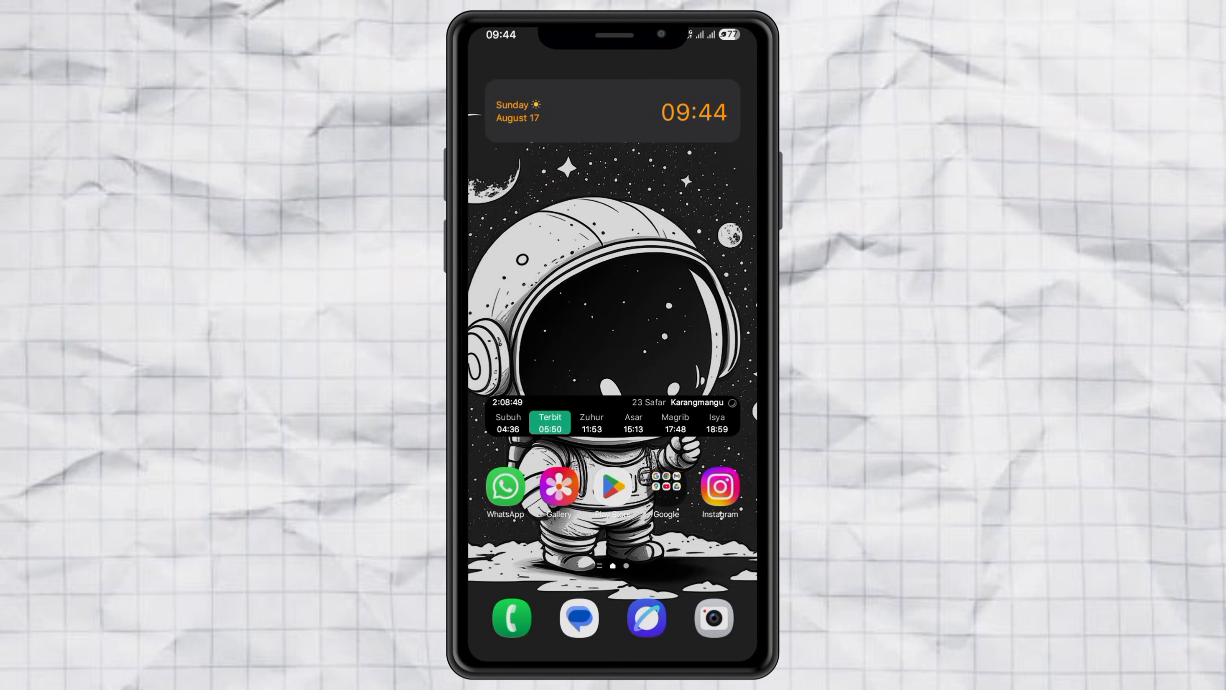
- Open the app drawer and swipe through its horizontal app pages
scroll("up", 3)
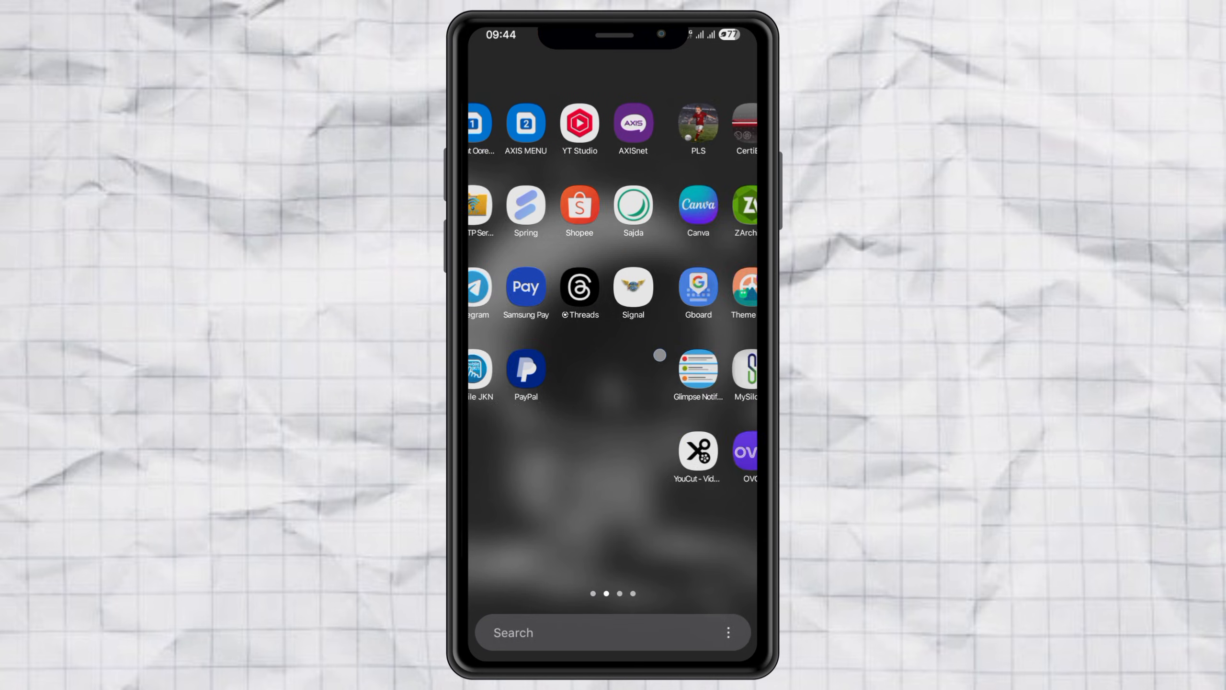
scroll("left", 3)
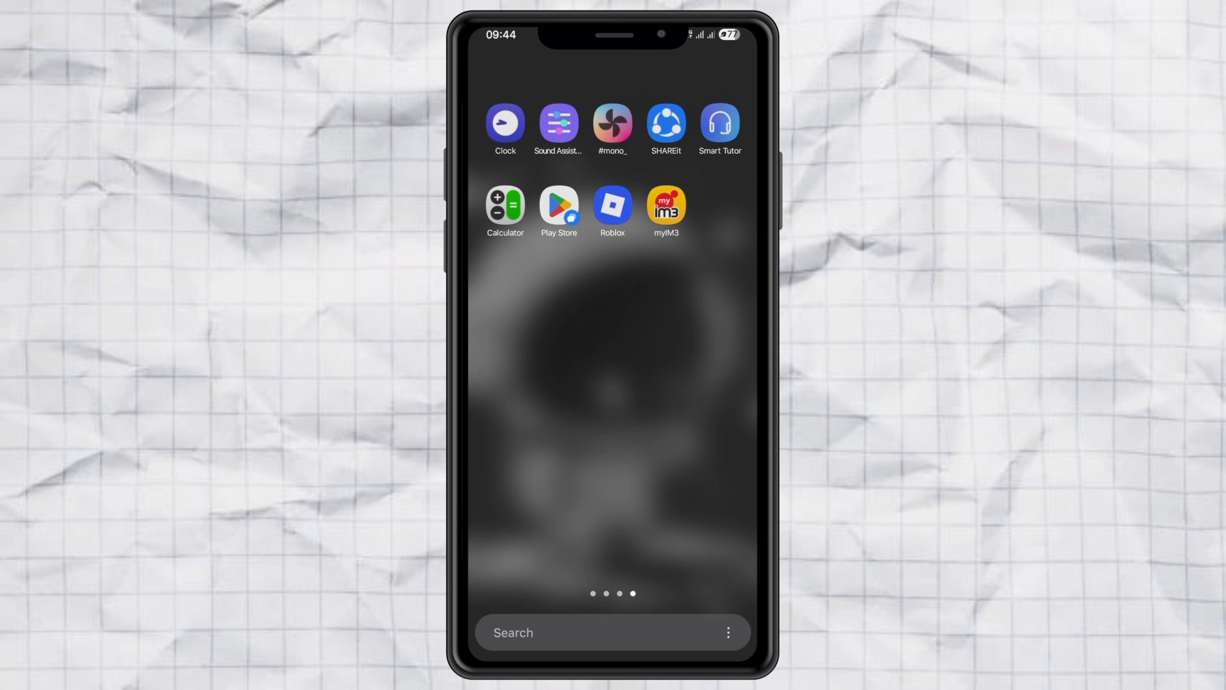
scroll("left", 3)
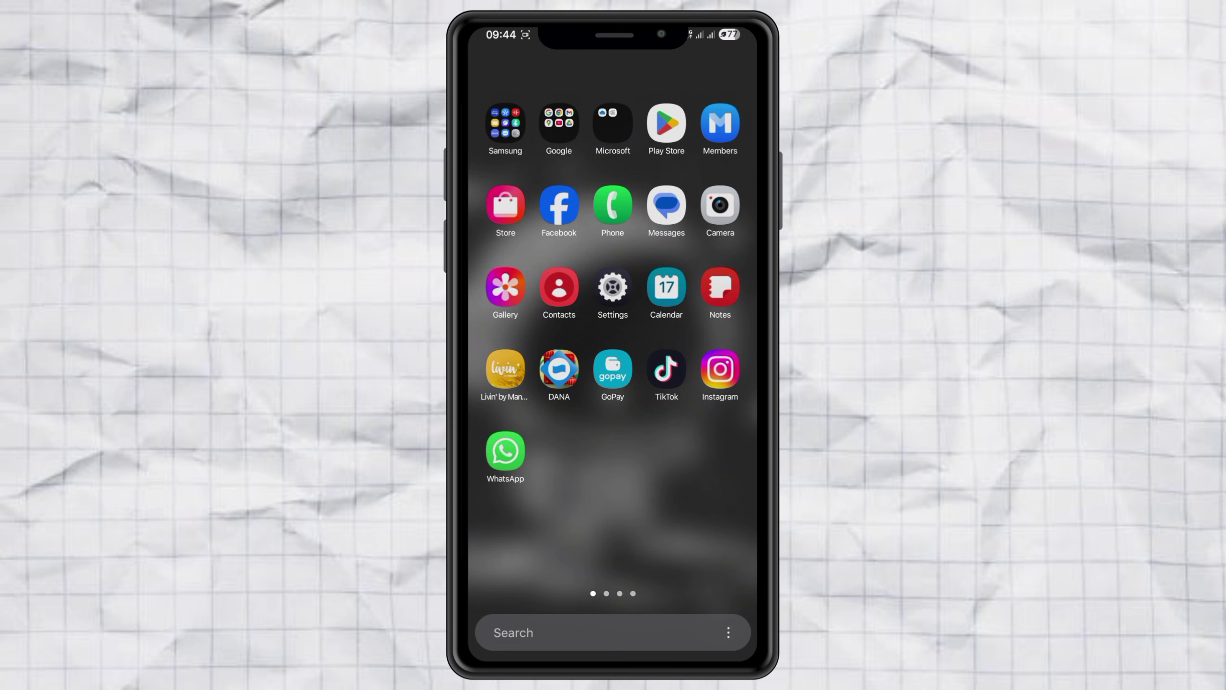
- Sort the app drawer in Alphabetical order and scroll the resulting vertical list
left_click(728, 632)
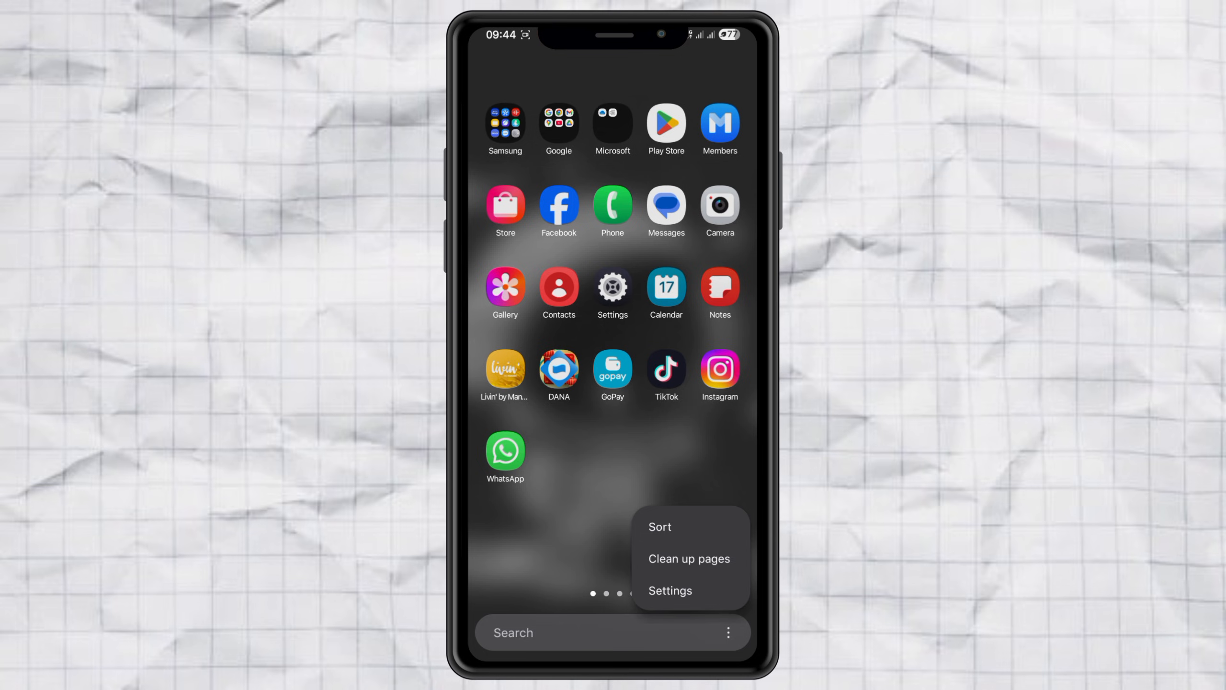
left_click(659, 525)
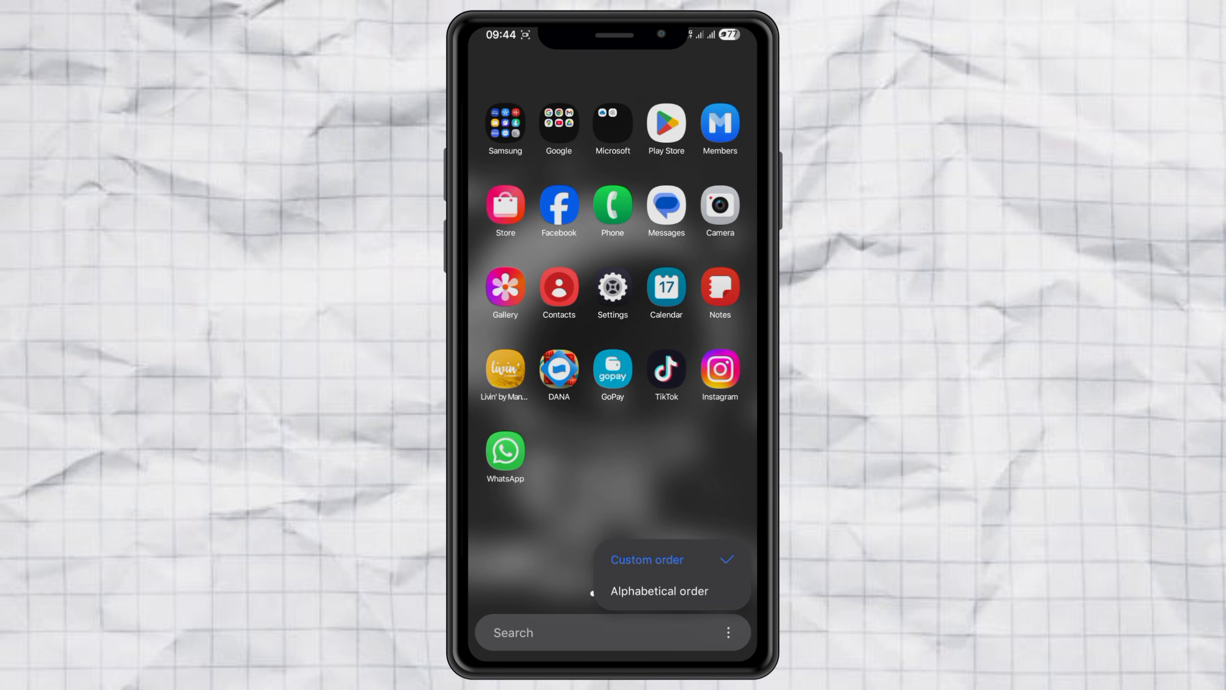
left_click(658, 591)
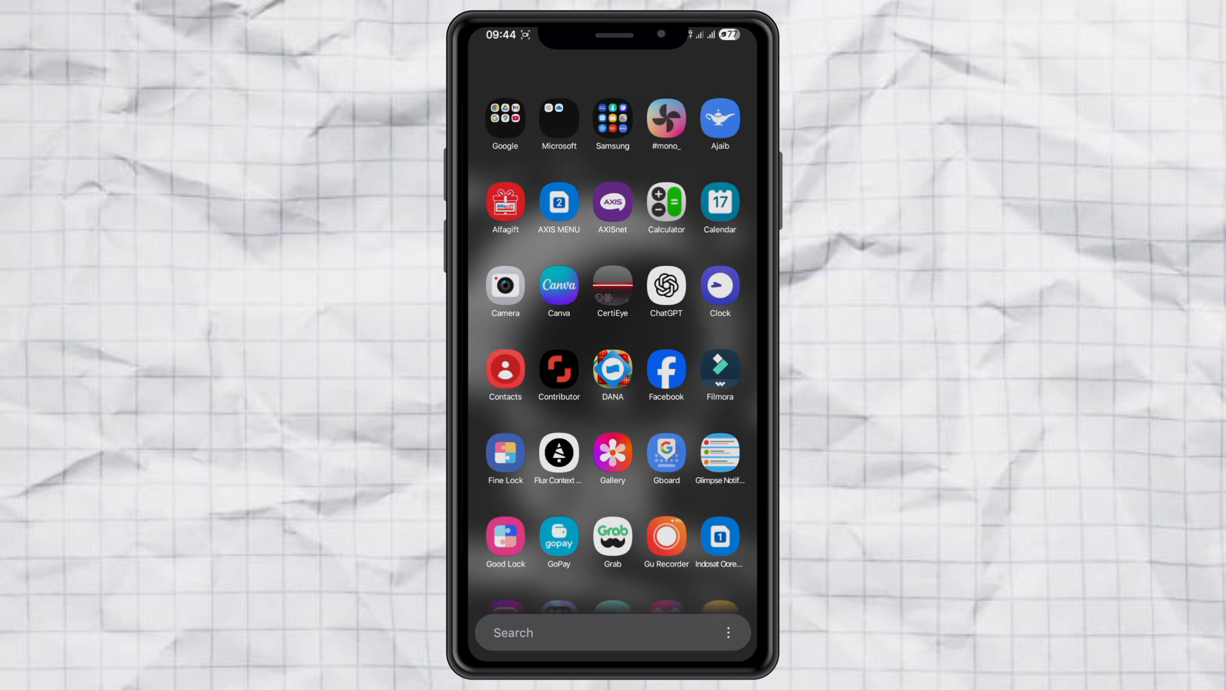
scroll("up", 3)
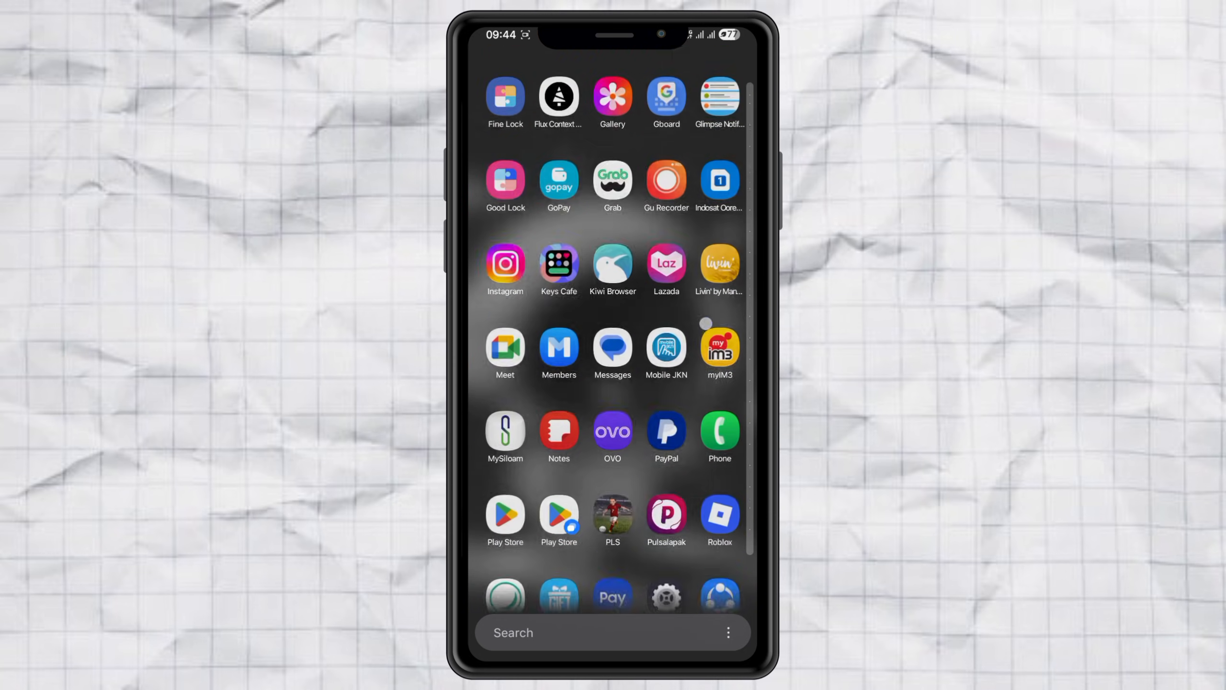